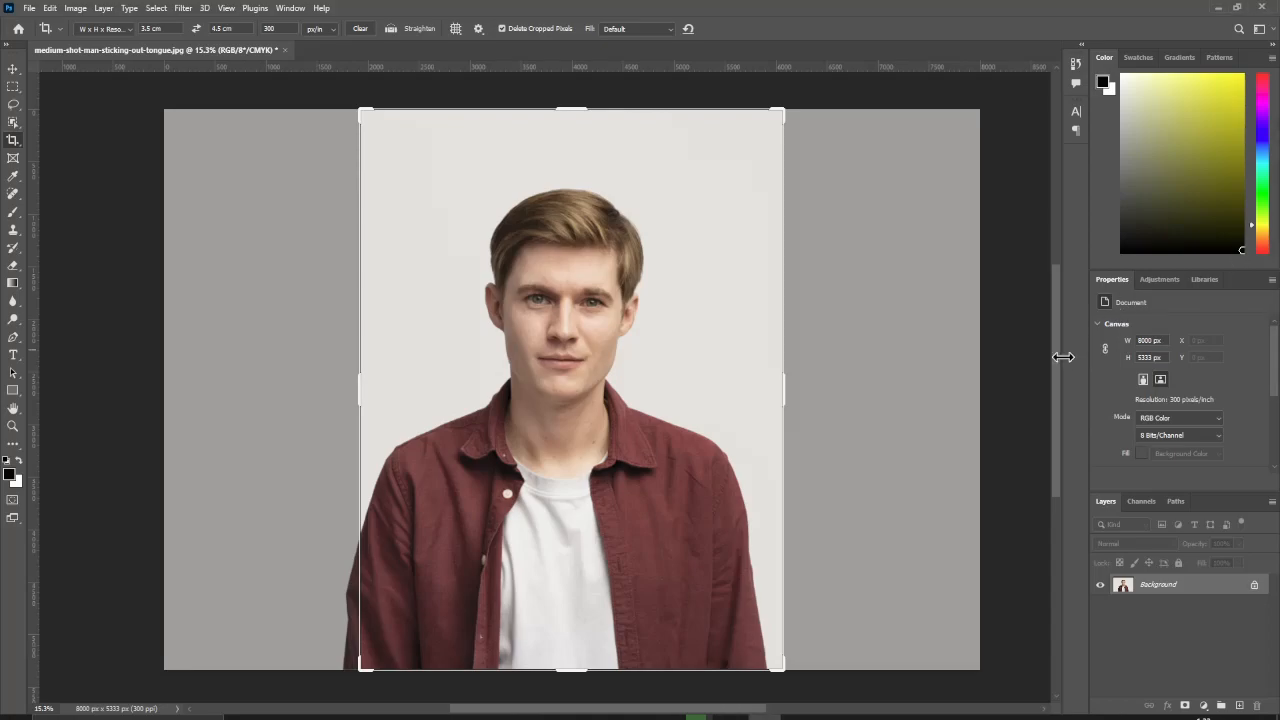
mouse_move(65, 245)
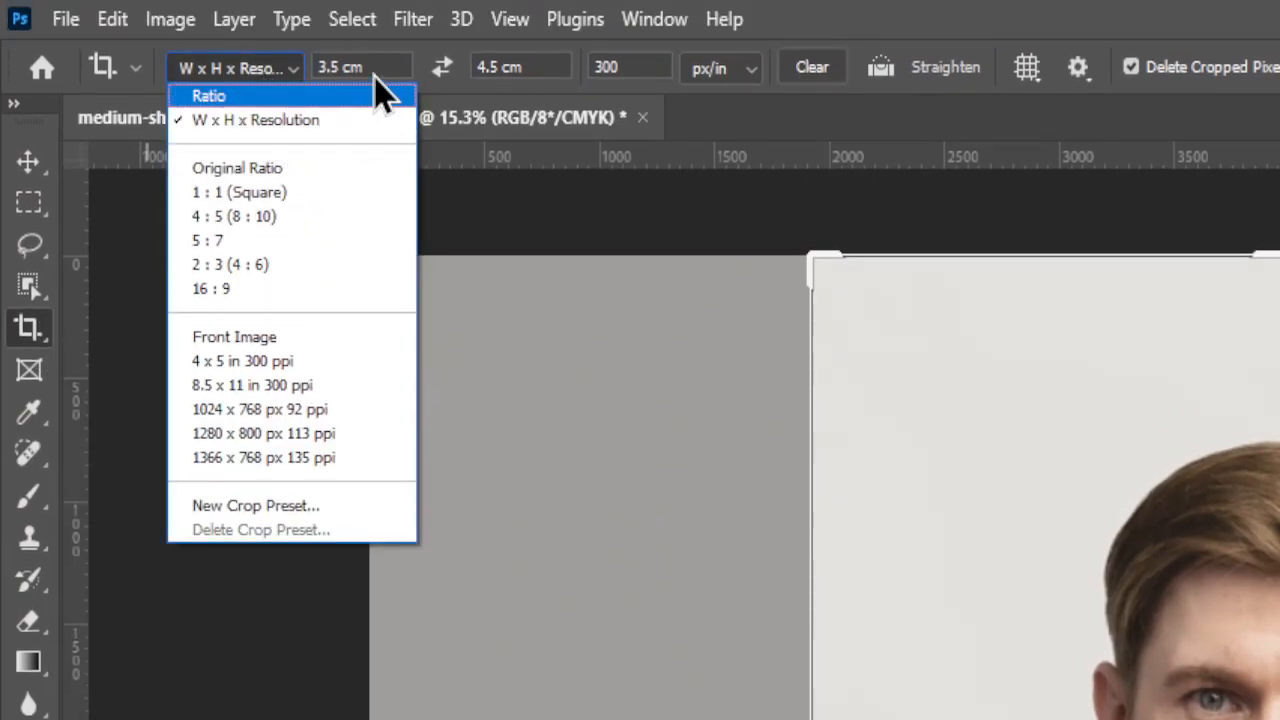
mouse_move(635, 130)
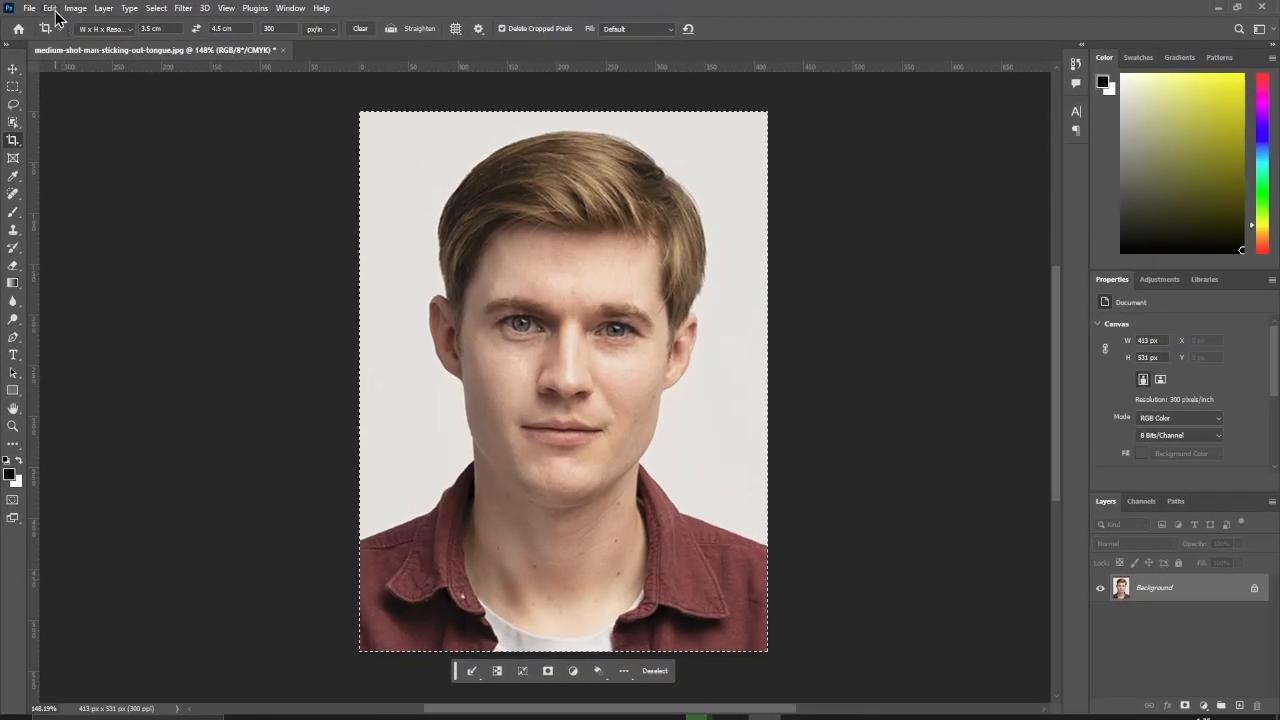
Apply a 1.2 px black stroke around the entire selected passport photo.
left_click(49, 8)
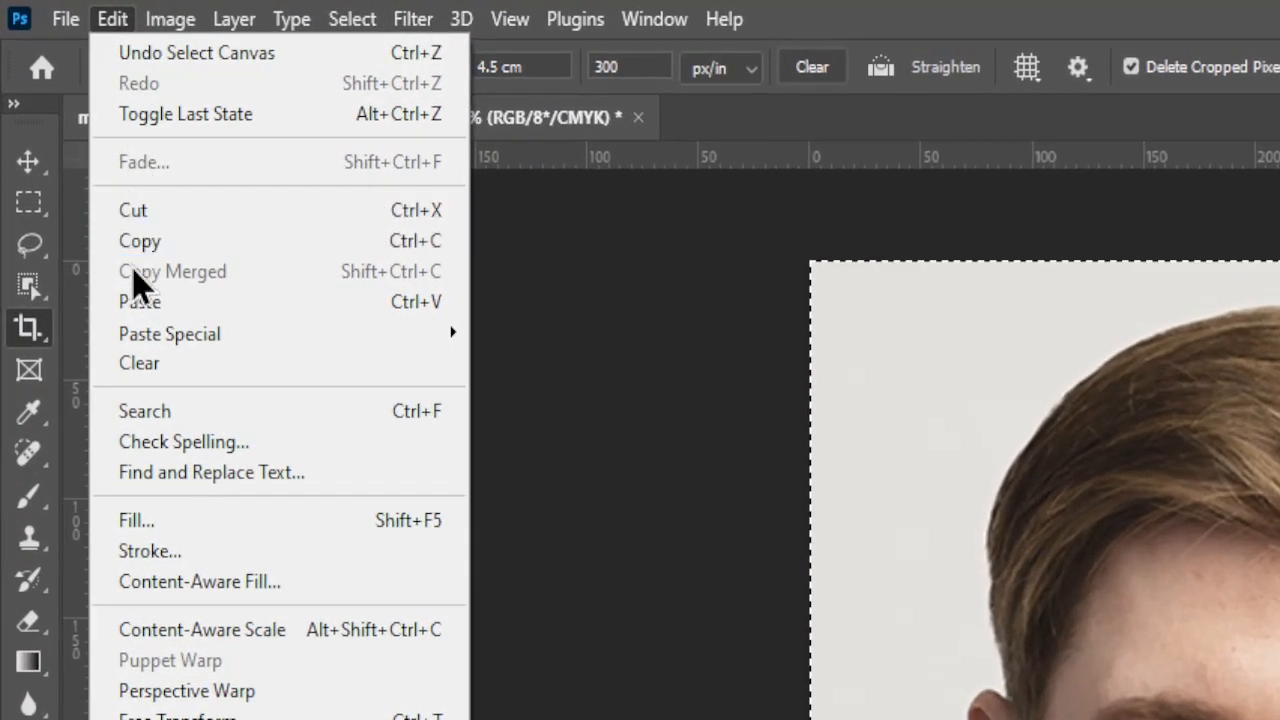
left_click(150, 551)
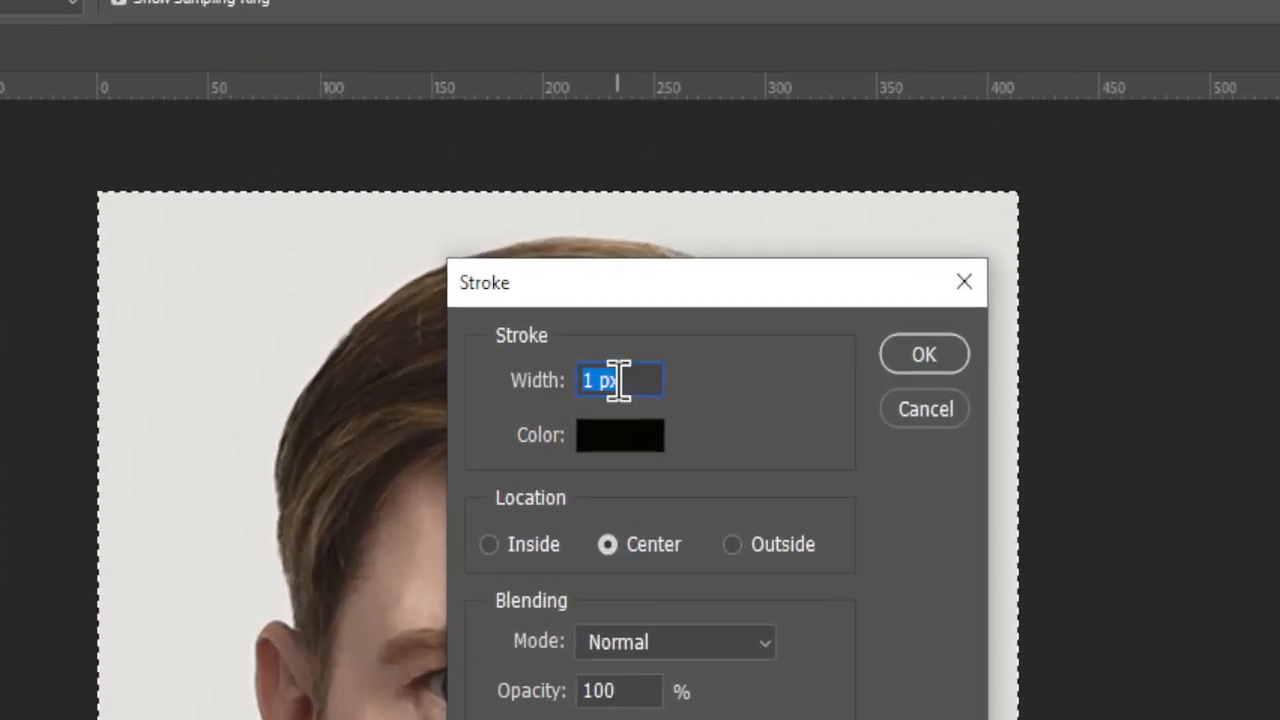
type("1.2")
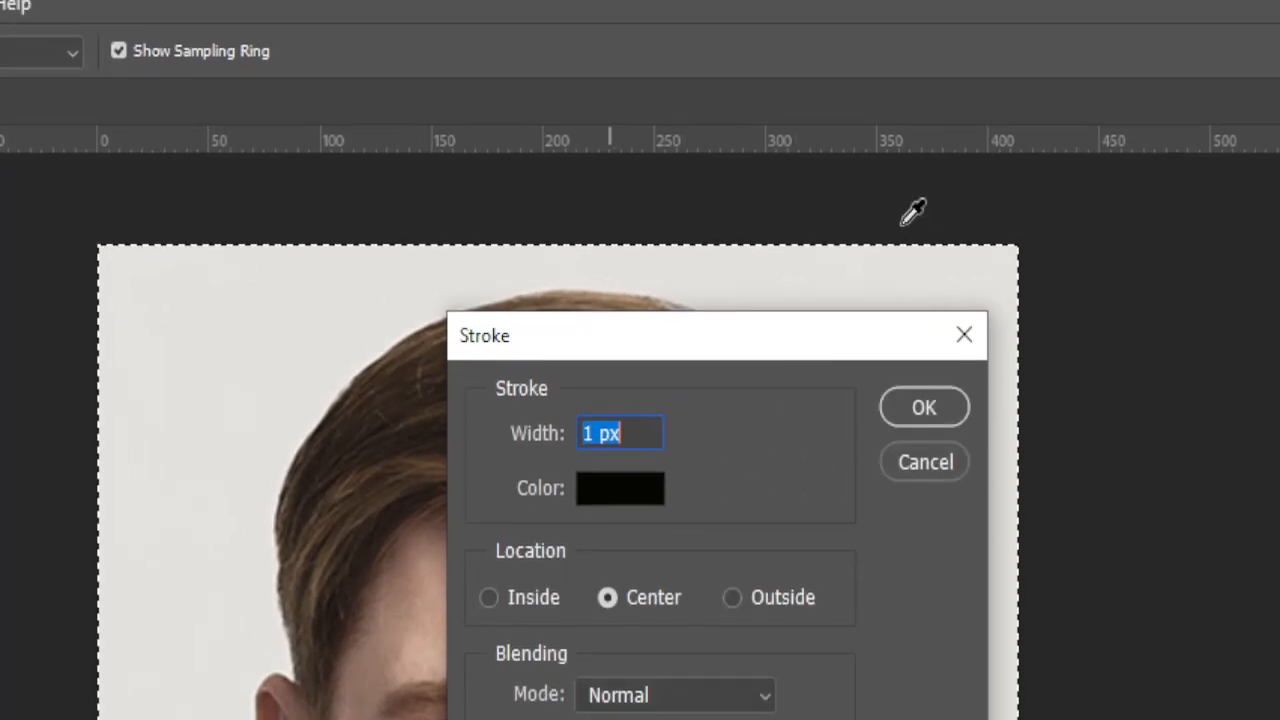
left_click(924, 461)
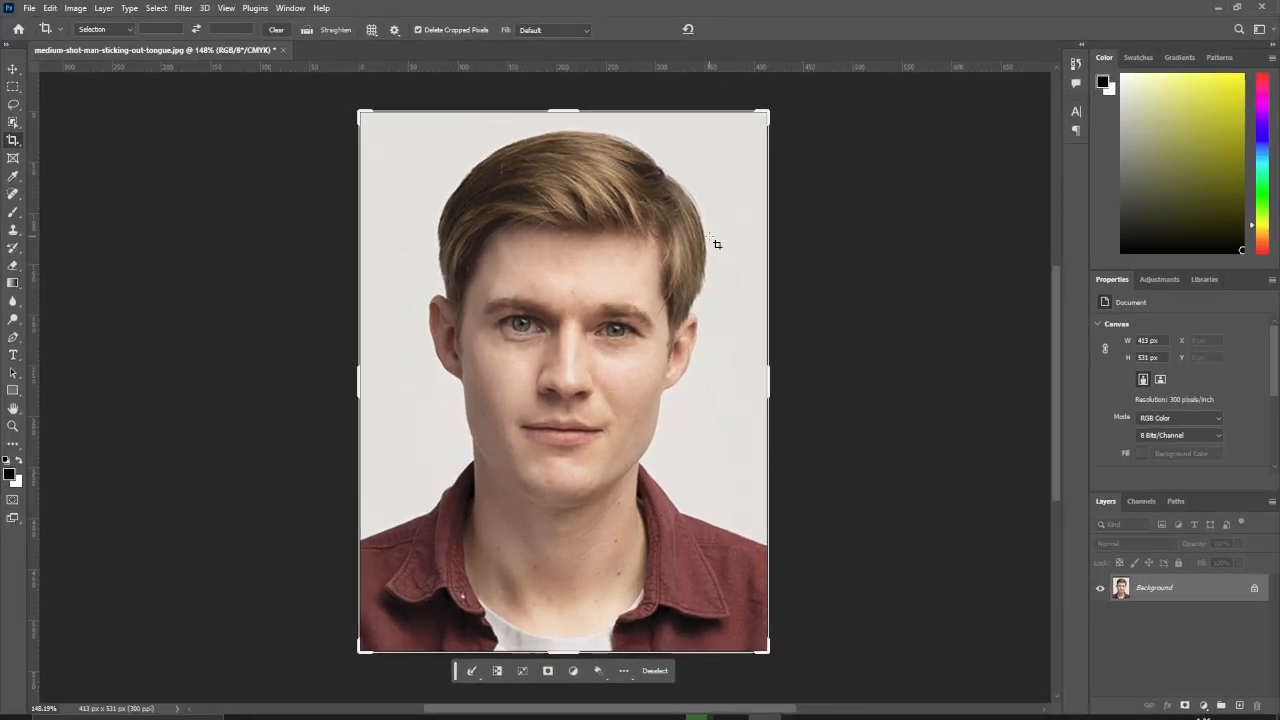
Copy the stroked passport photo to the clipboard.
left_click(14, 68)
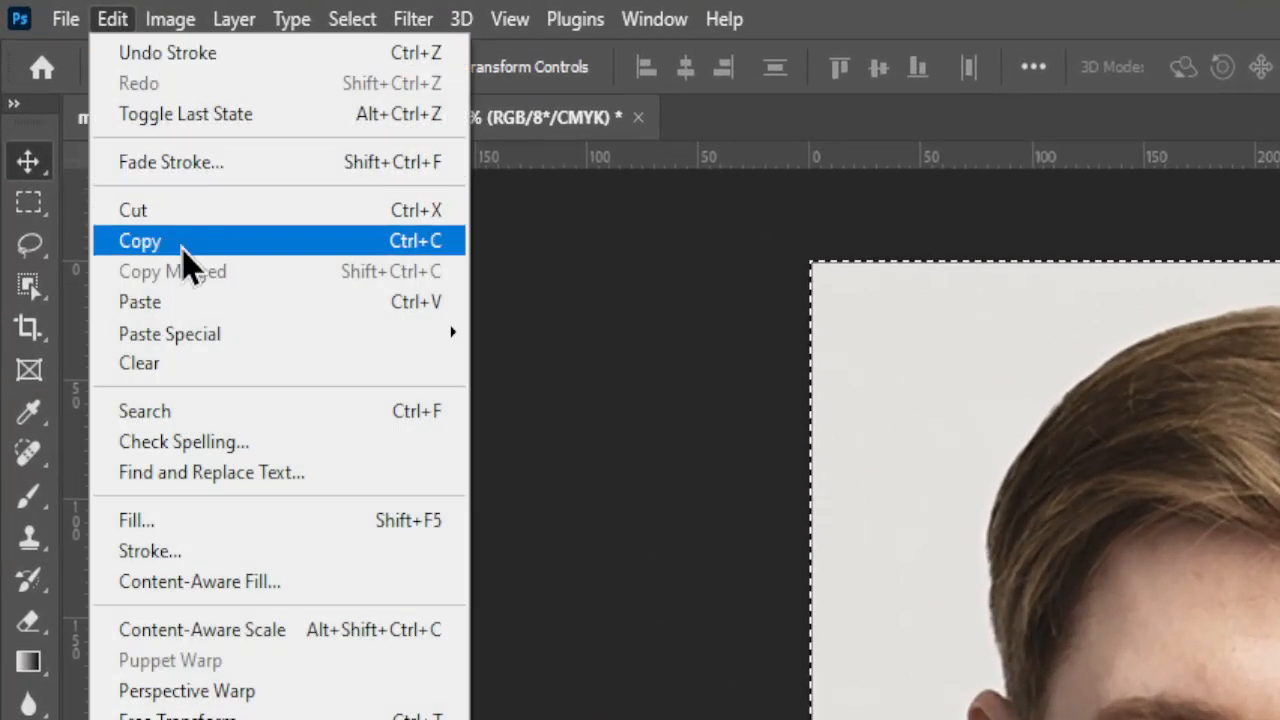
left_click(139, 240)
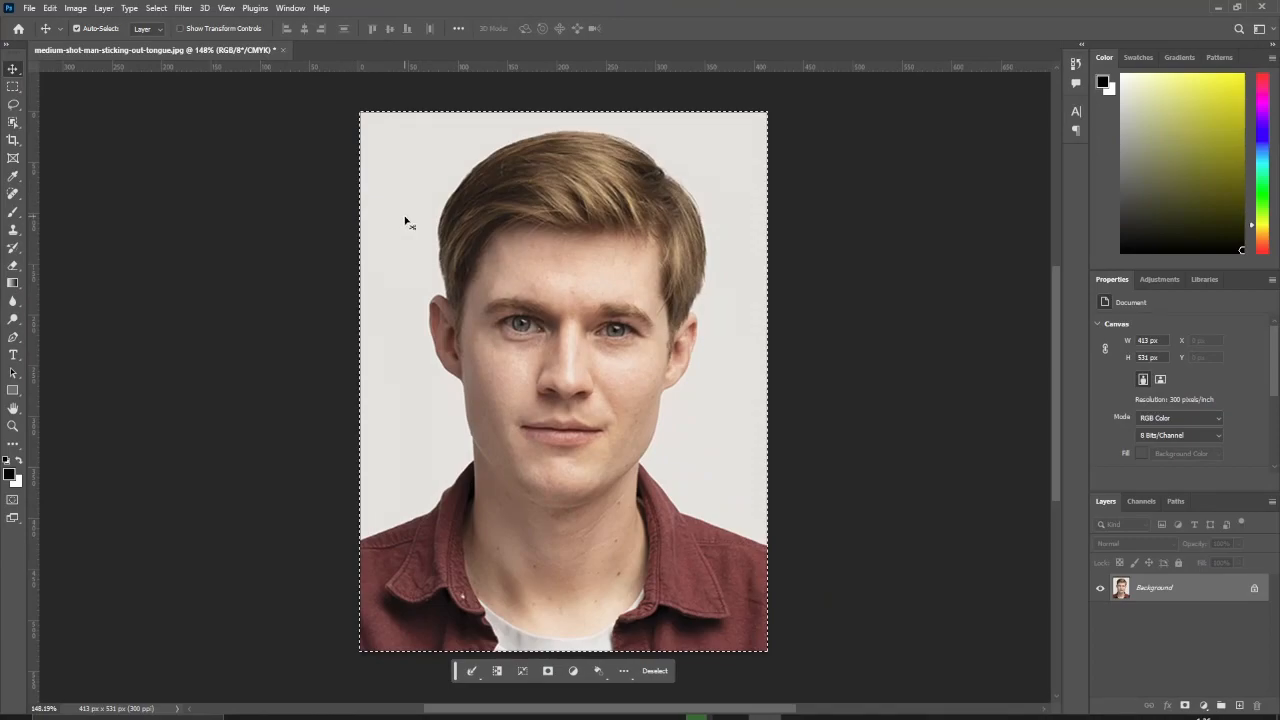
mouse_move(820, 337)
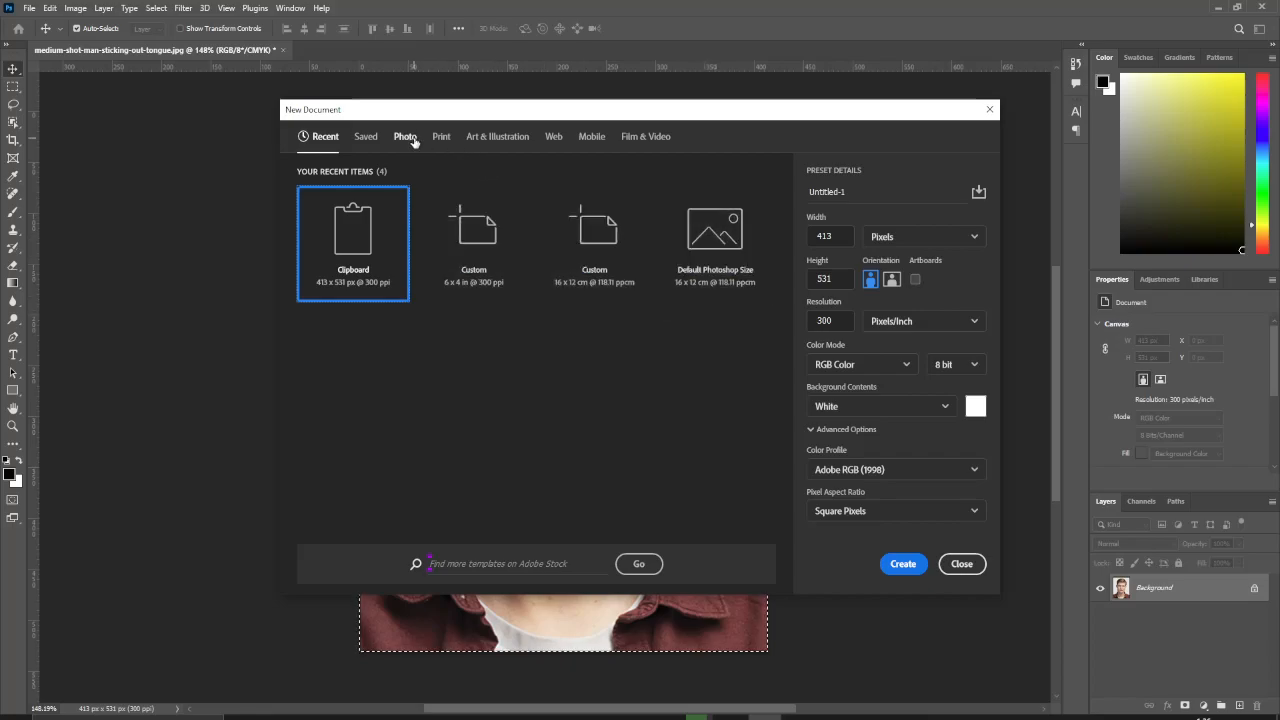
Create a blank 6 x 4 inch landscape photo document at 300 ppi.
left_click(405, 137)
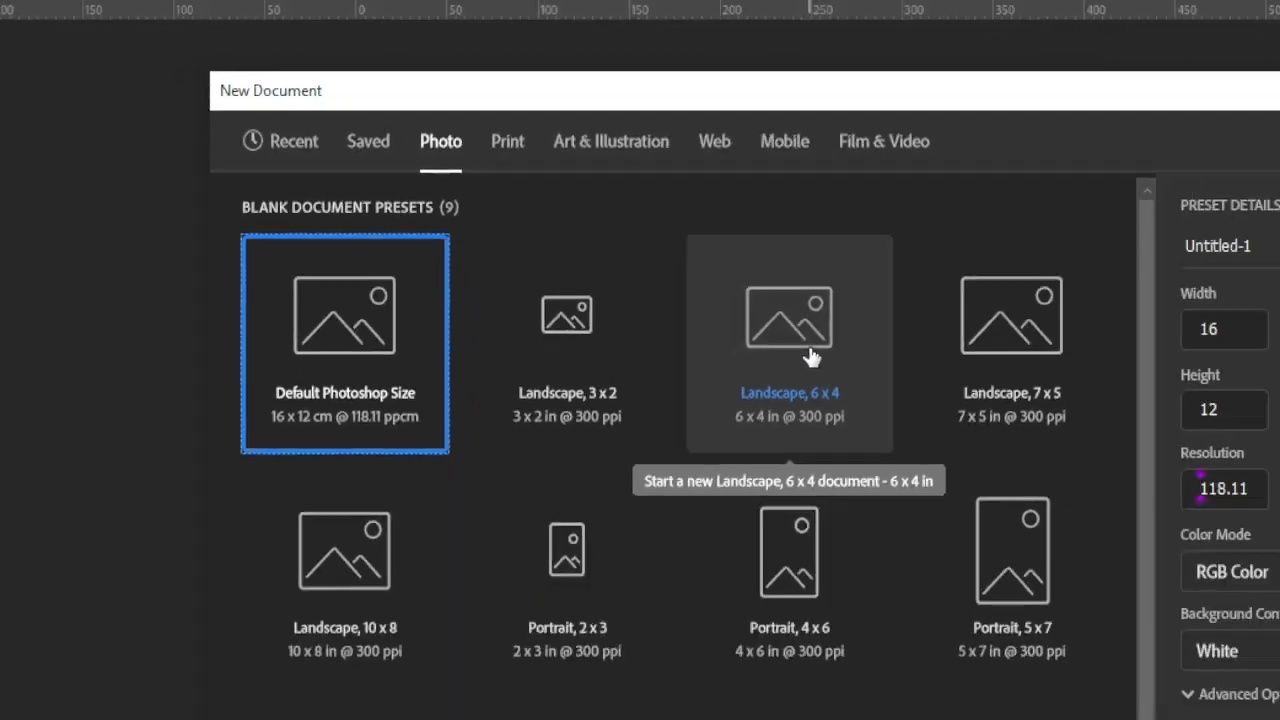
left_click(789, 343)
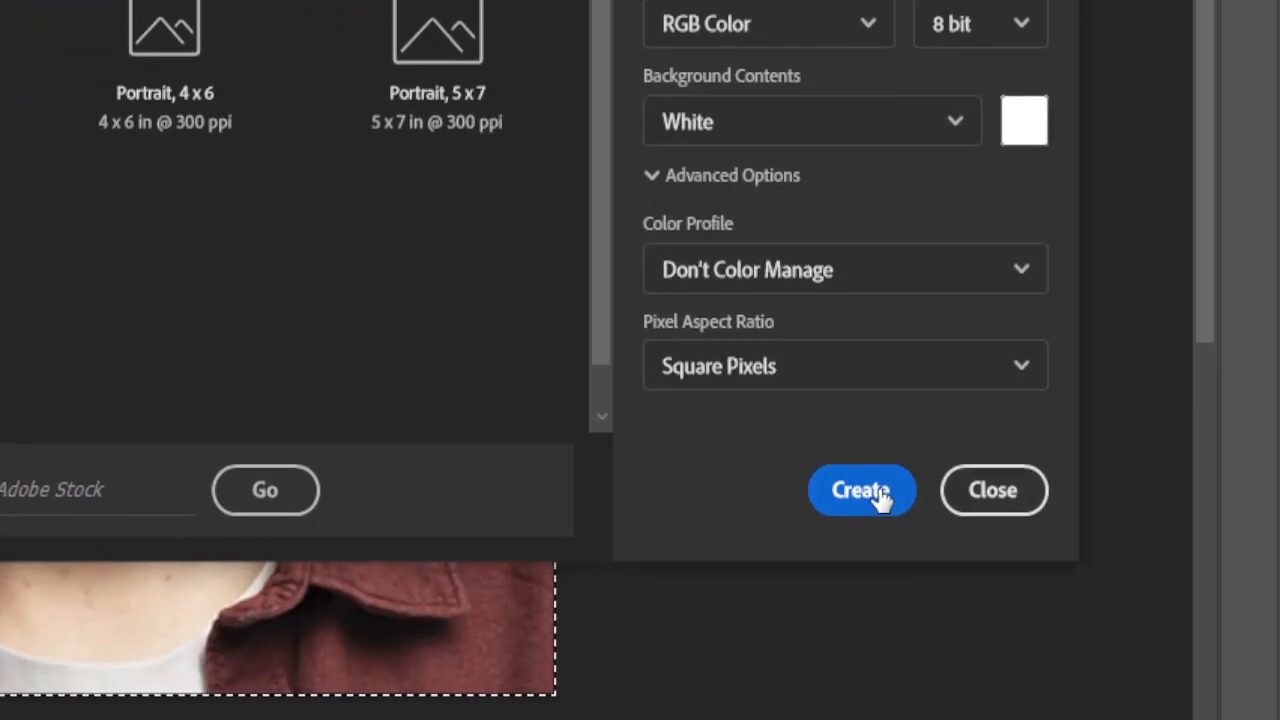
left_click(861, 490)
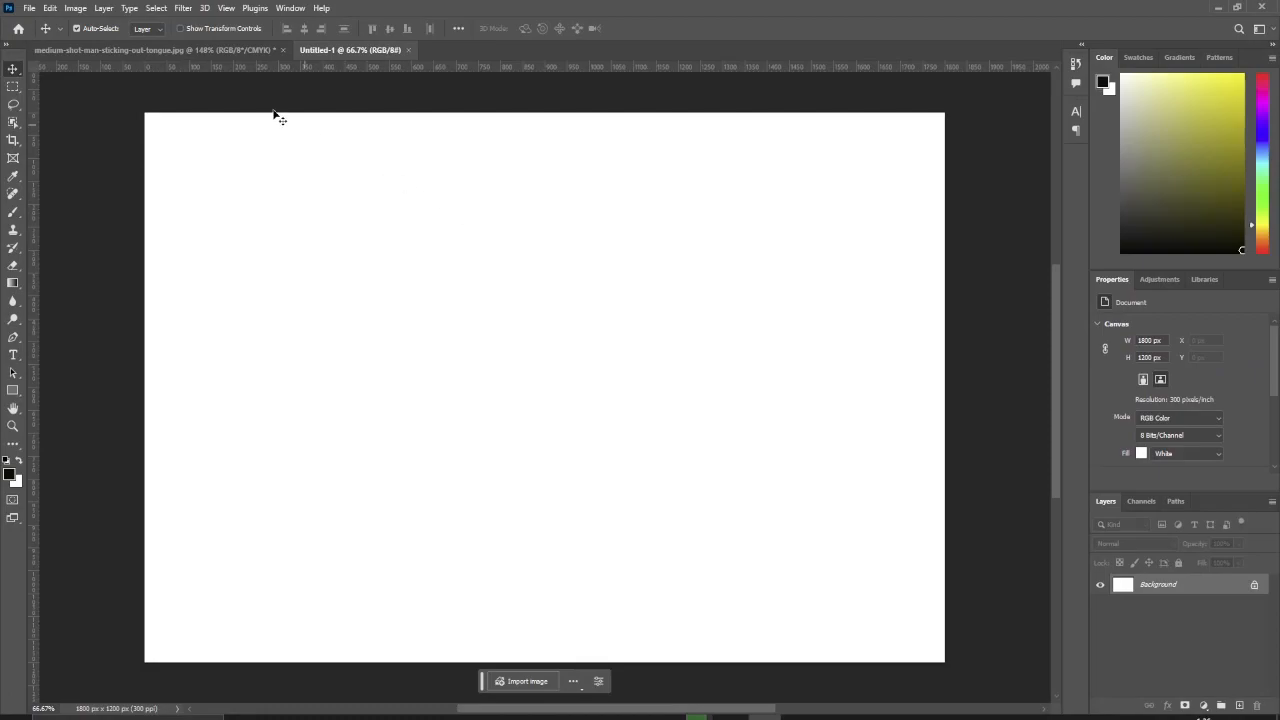
Paste the bordered photo at the page's top-left and Alt-drag a duplicate to its right.
left_click(49, 8)
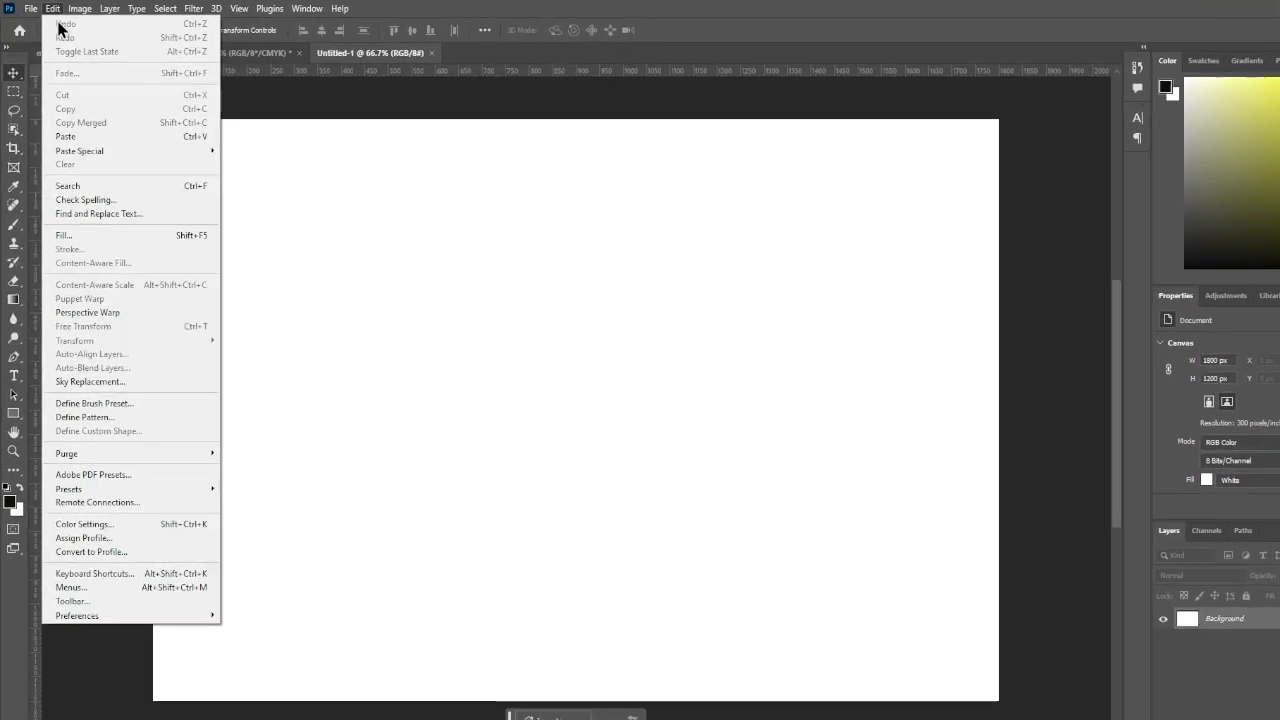
left_click(65, 136)
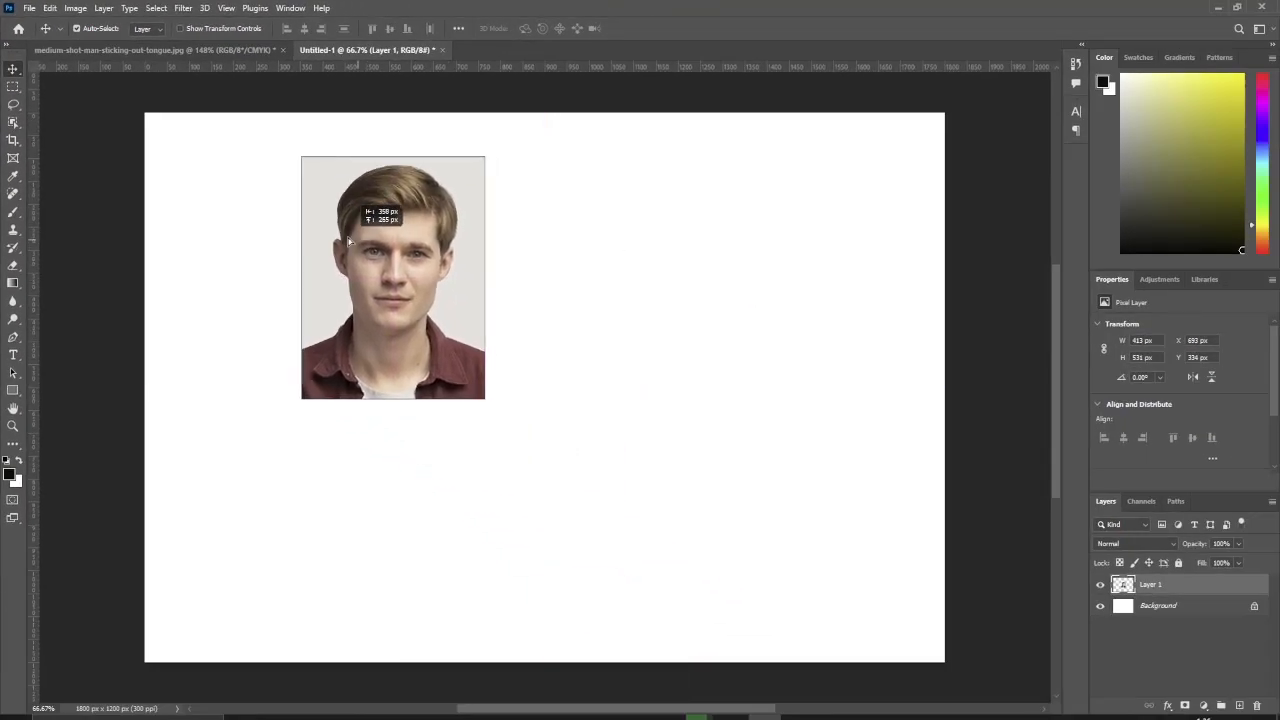
left_click_drag(393, 277, 277, 259)
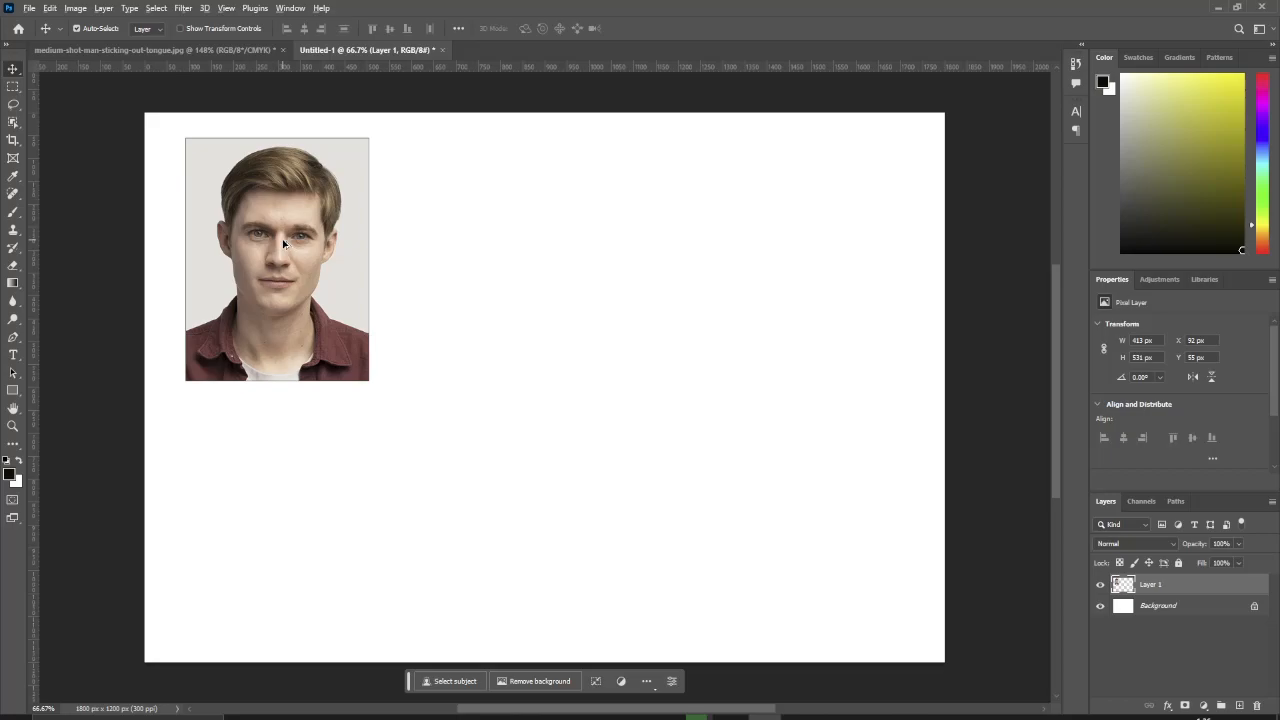
left_click_drag(280, 258, 478, 253)
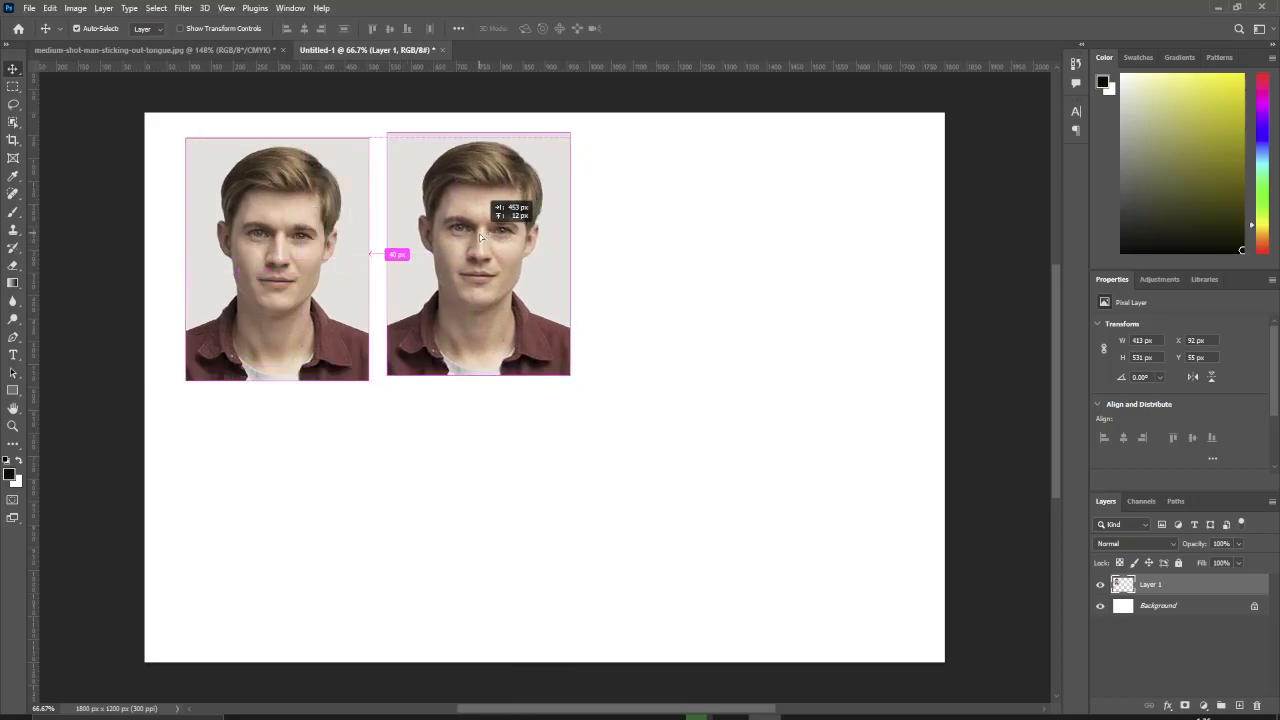